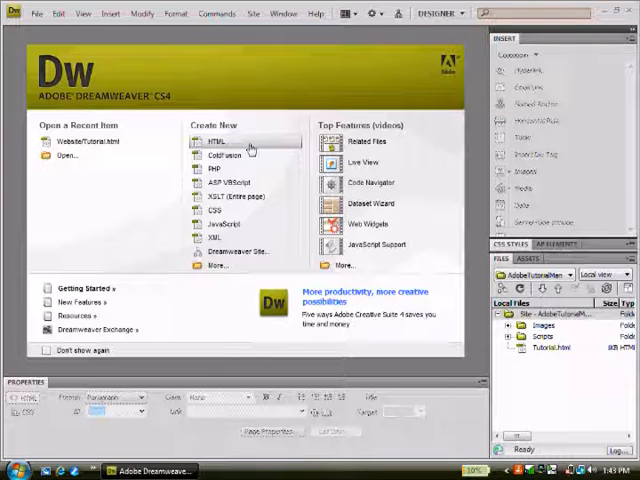
# Step: Create a blank HTML document and set its background colour to #333 via Page Properties
pyautogui.click(214, 140)
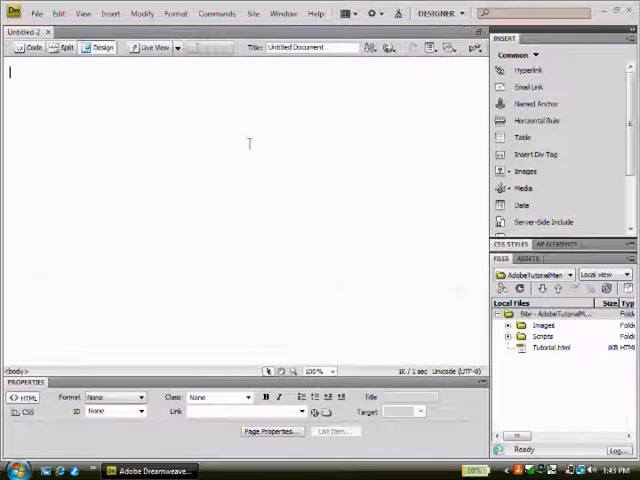
pyautogui.rightClick(248, 144)
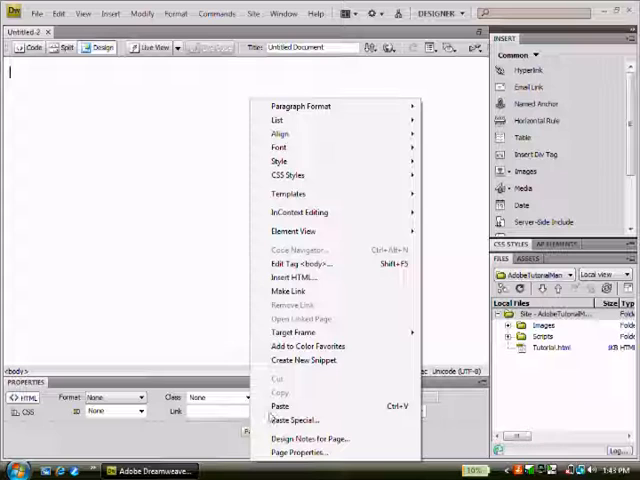
pyautogui.click(190, 122)
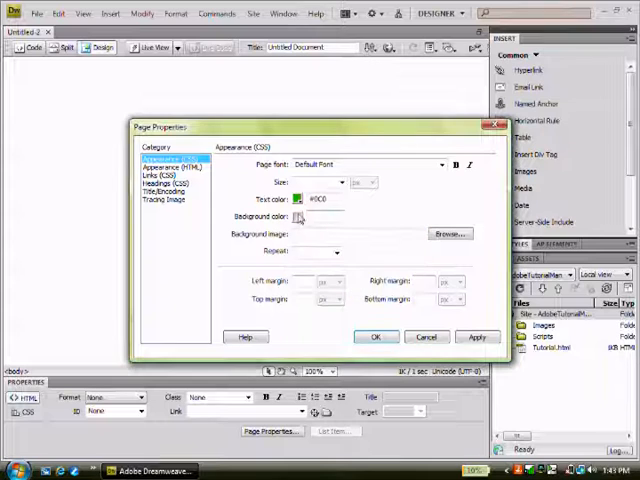
pyautogui.click(298, 218)
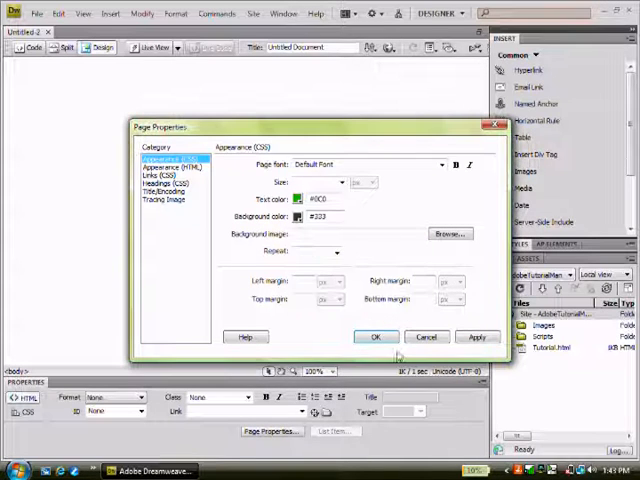
pyautogui.click(376, 336)
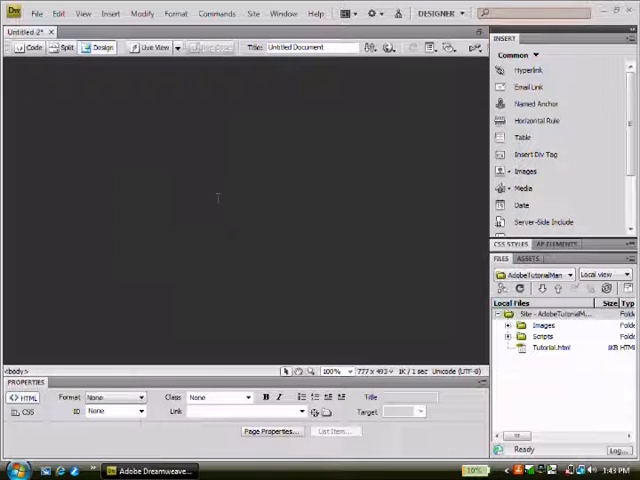
# Step: Start inserting a SWF via Insert > Media and save the page as Tutorials.html in the Website folder
pyautogui.click(112, 12)
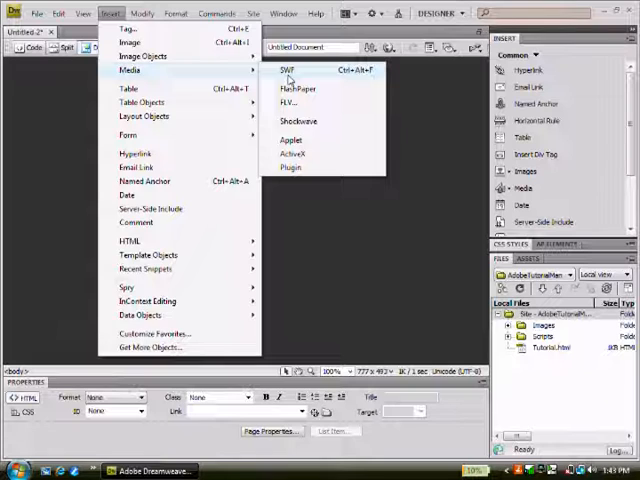
pyautogui.click(288, 70)
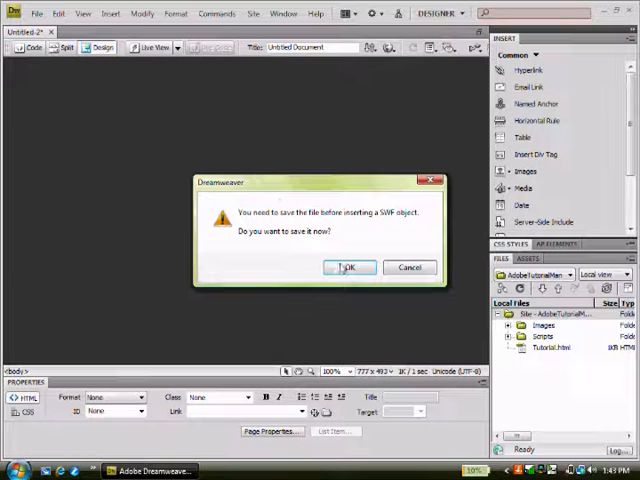
pyautogui.click(348, 268)
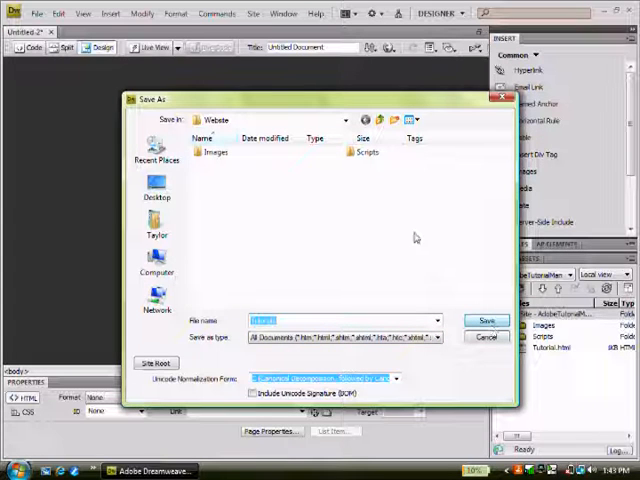
pyautogui.moveTo(328, 196)
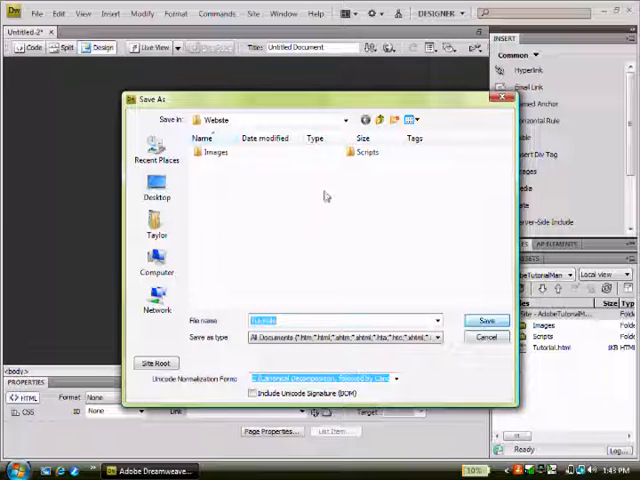
pyautogui.click(488, 320)
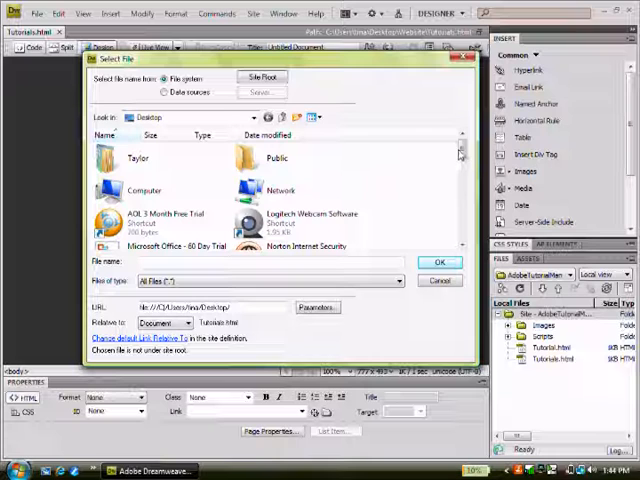
# Step: Select the SWF game file and embed it, skipping the accessibility attributes
pyautogui.scroll(-3)
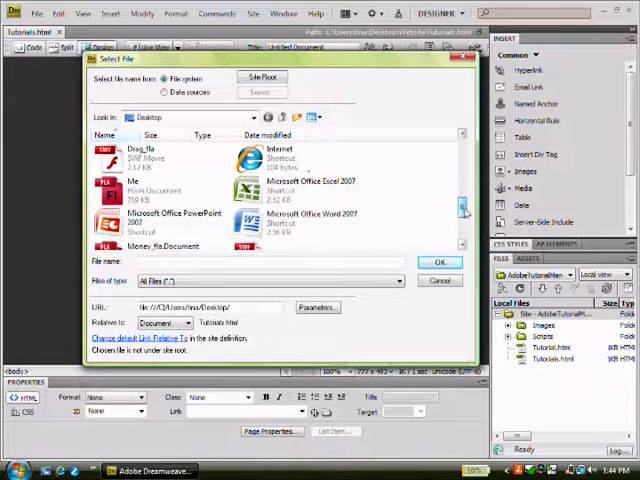
pyautogui.click(440, 280)
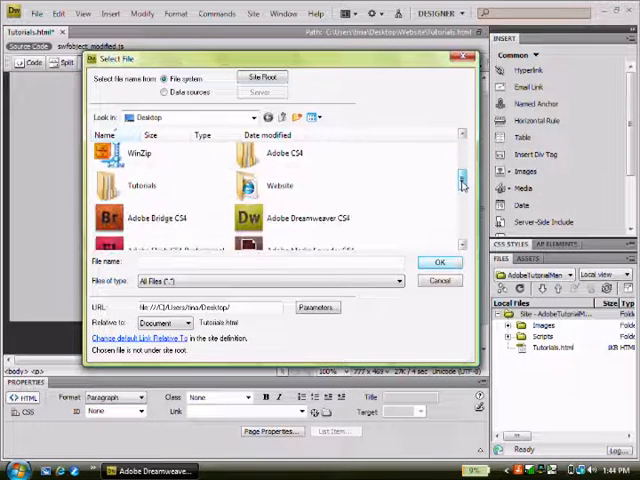
pyautogui.scroll(-3)
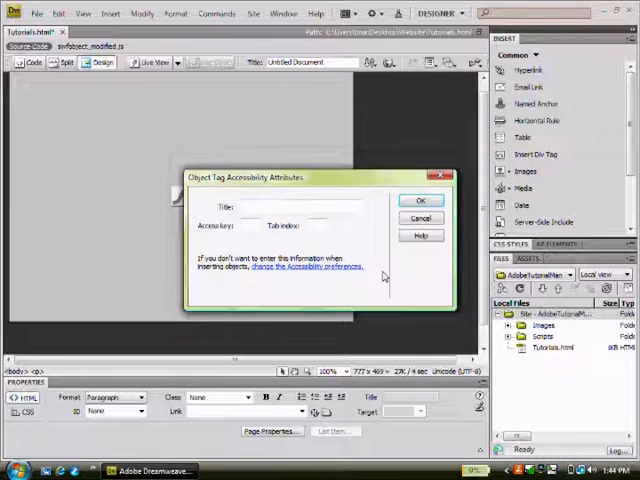
pyautogui.click(420, 200)
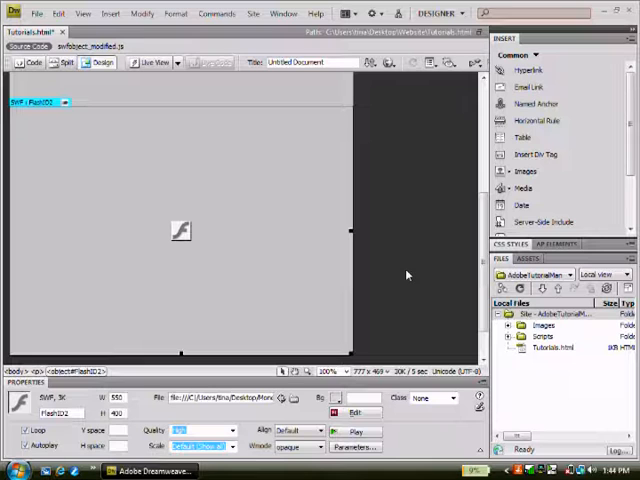
pyautogui.moveTo(116, 180)
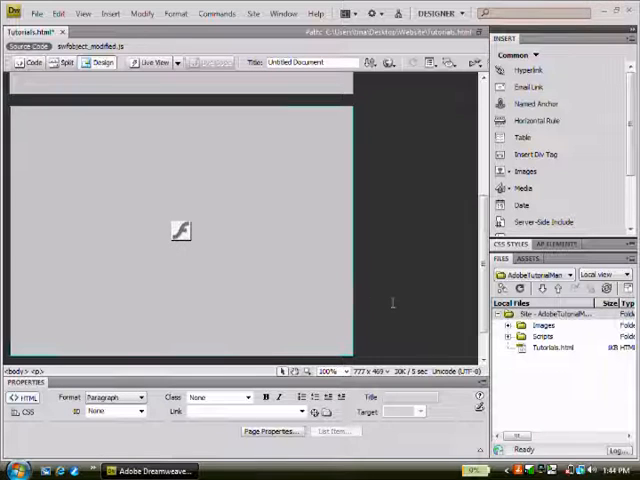
# Step: Place the cursor beside the SWF and launch the browser preview with F12
pyautogui.click(180, 230)
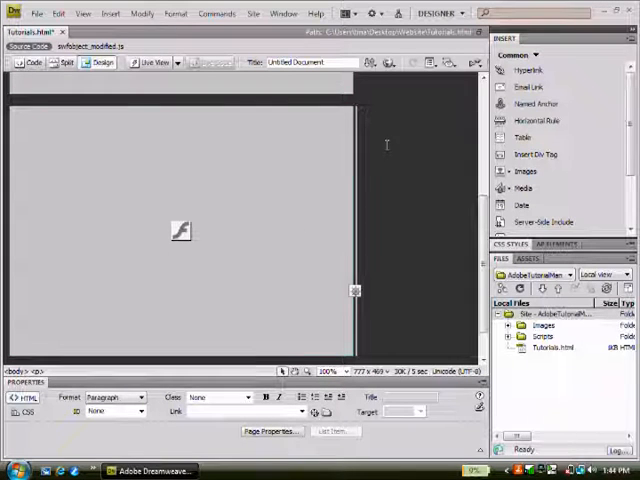
pyautogui.moveTo(388, 64)
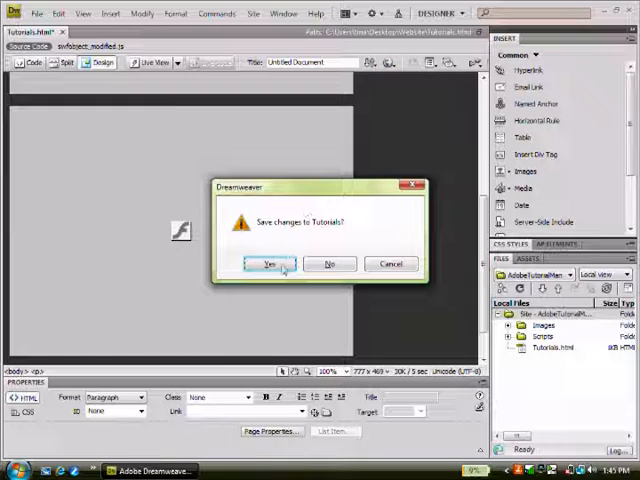
# Step: Save the changes, then allow the blocked active content in Internet Explorer
pyautogui.click(268, 264)
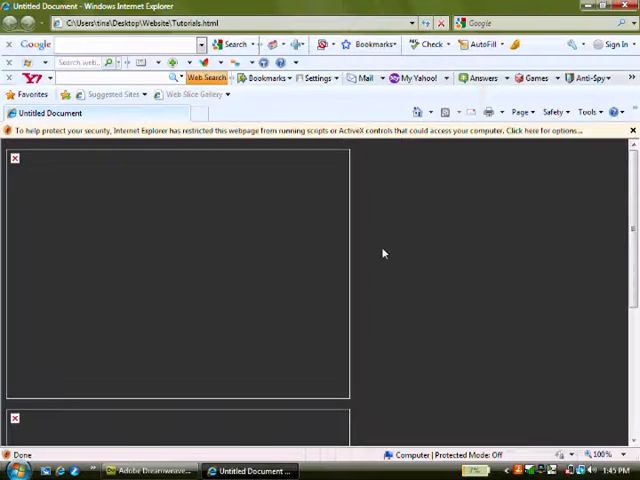
pyautogui.moveTo(394, 180)
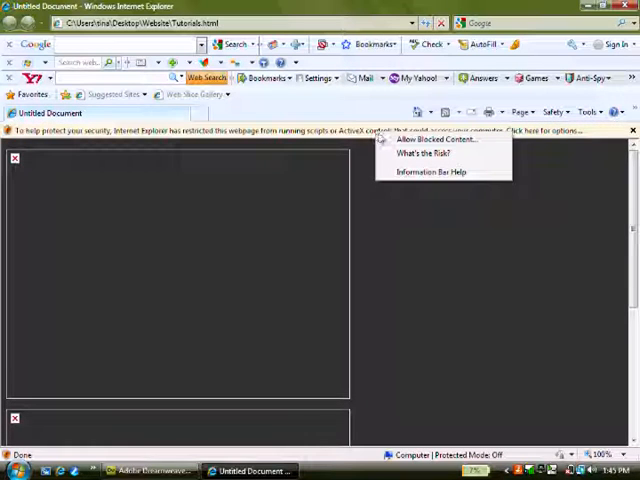
pyautogui.click(436, 140)
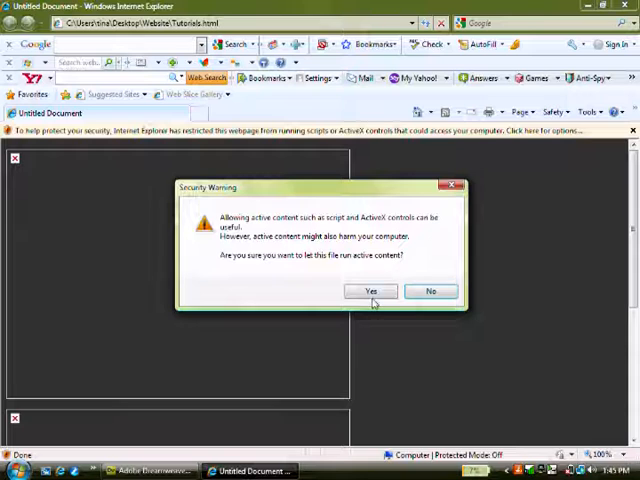
pyautogui.click(372, 292)
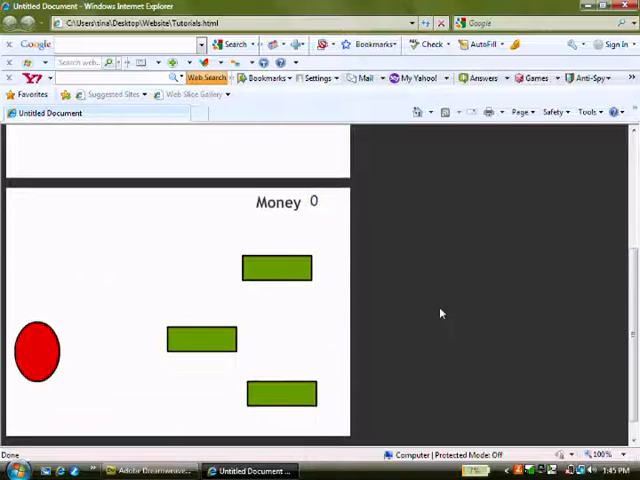
# Step: Scroll through the embedded games and click the red square to get 'You clicked the redsquare'
pyautogui.scroll(-3)
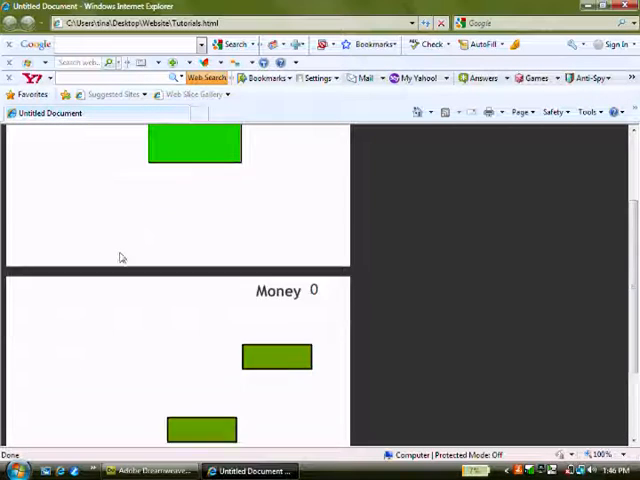
pyautogui.scroll(-3)
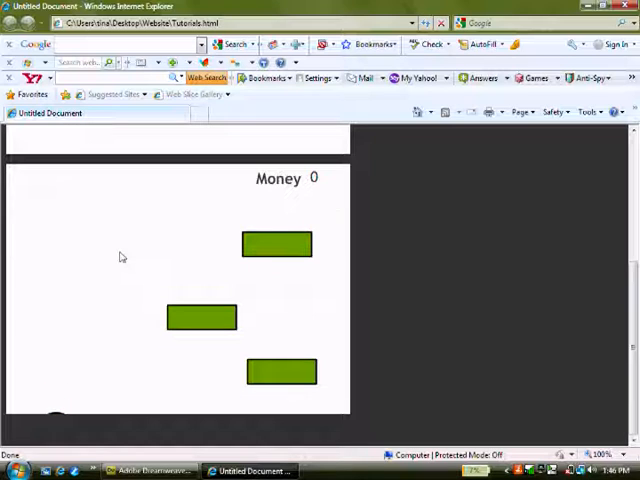
pyautogui.moveTo(100, 320)
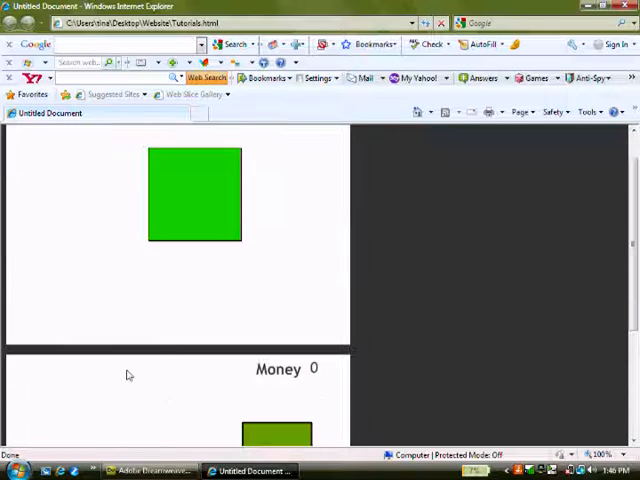
pyautogui.scroll(-3)
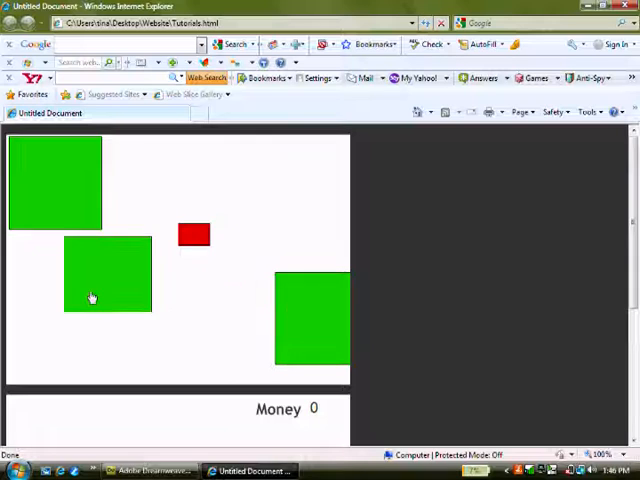
pyautogui.click(196, 236)
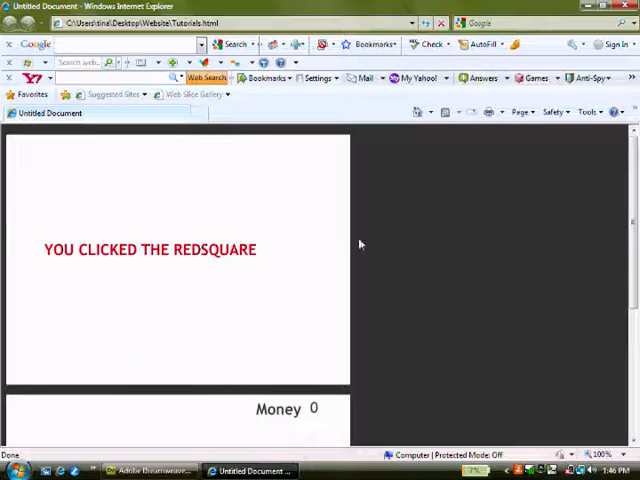
pyautogui.scroll(-3)
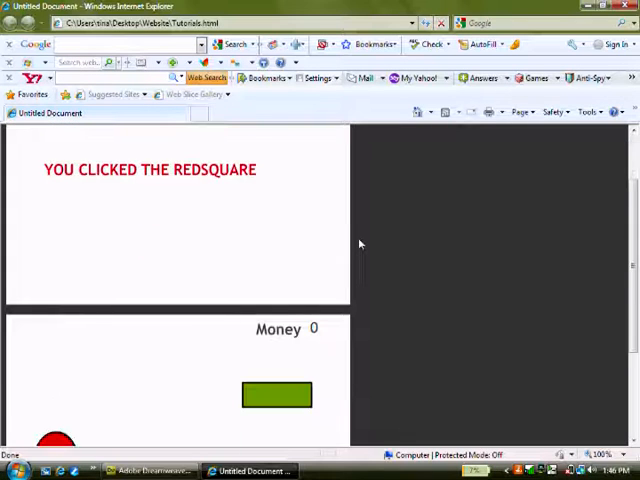